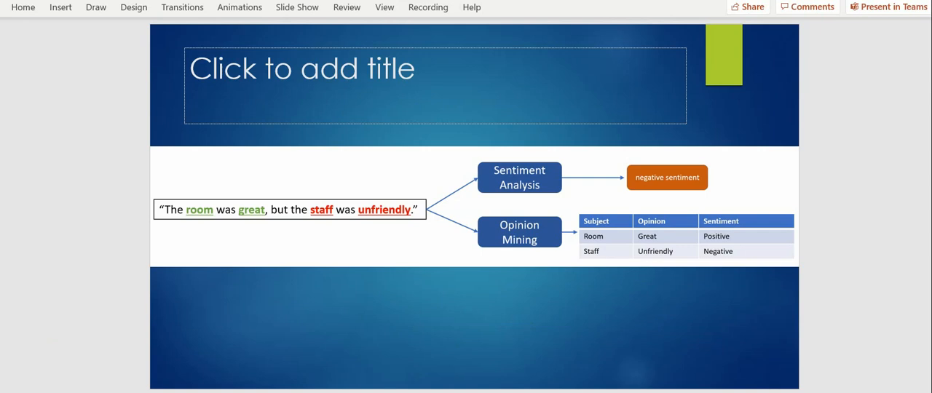
pyautogui.moveTo(282, 233)
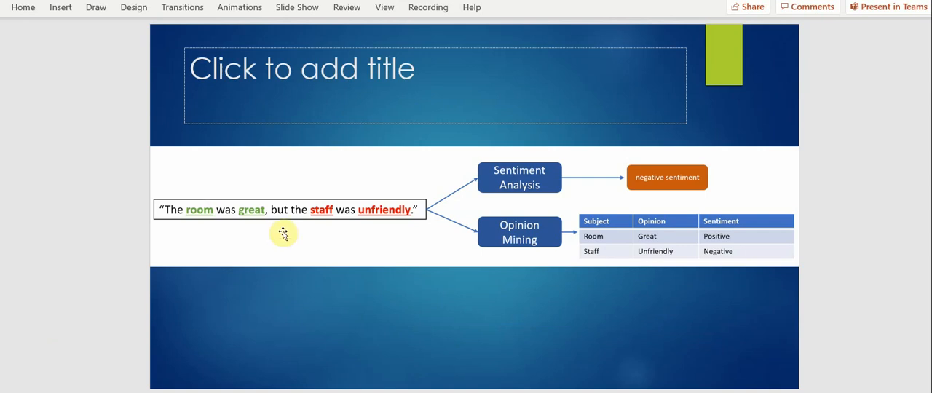
pyautogui.moveTo(521, 248)
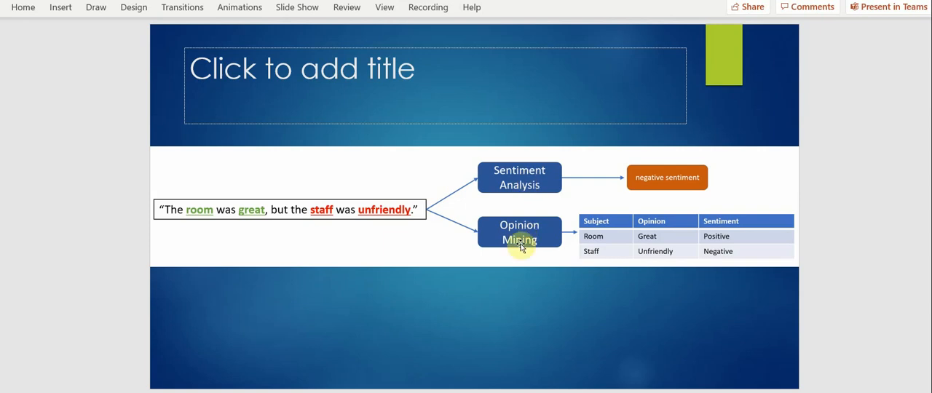
pyautogui.moveTo(504, 282)
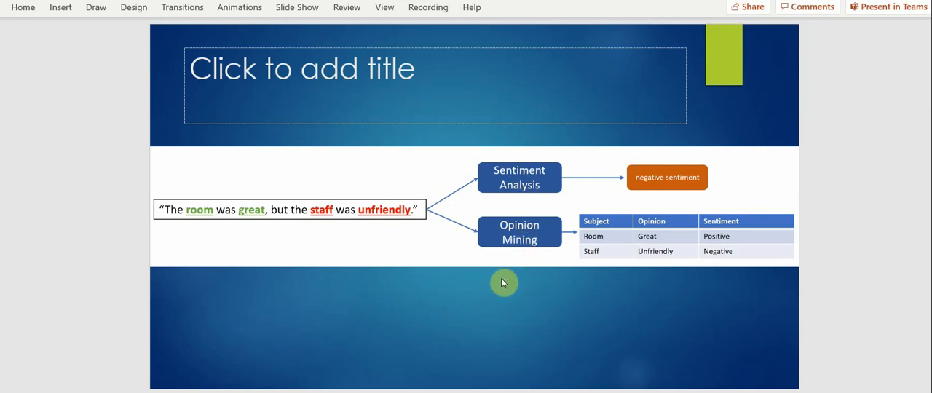
pyautogui.moveTo(228, 236)
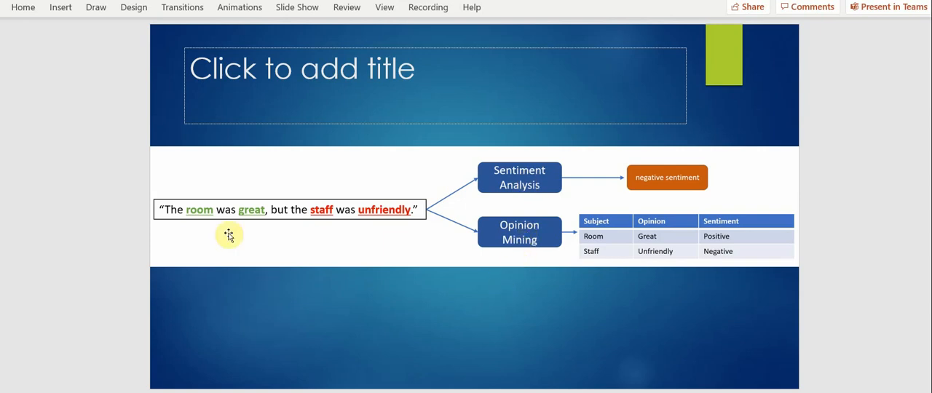
pyautogui.moveTo(210, 212)
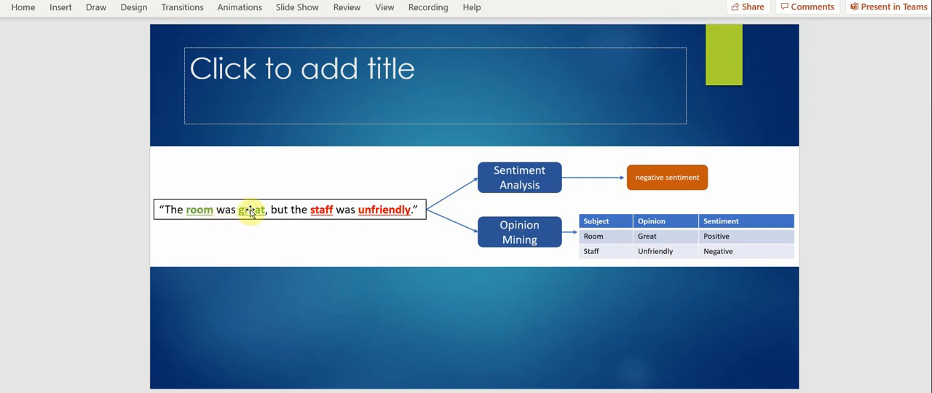
pyautogui.moveTo(386, 213)
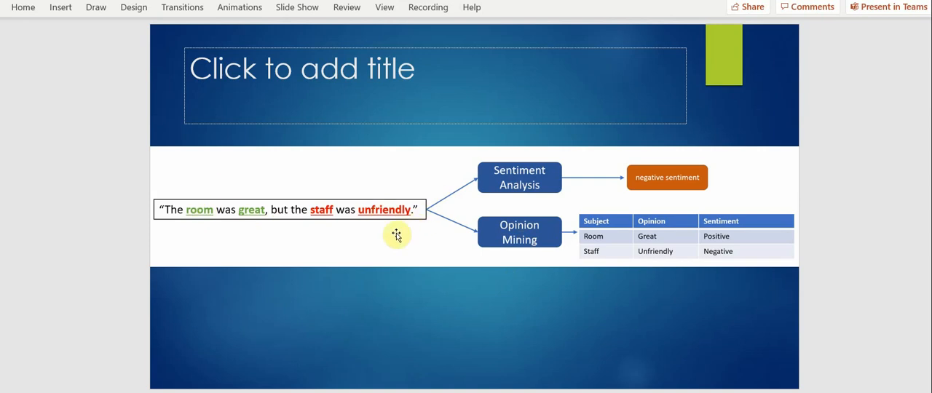
pyautogui.moveTo(365, 240)
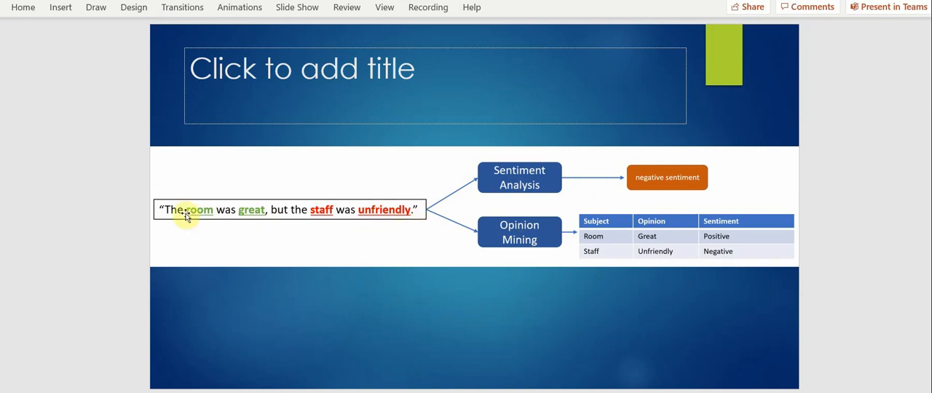
pyautogui.moveTo(425, 232)
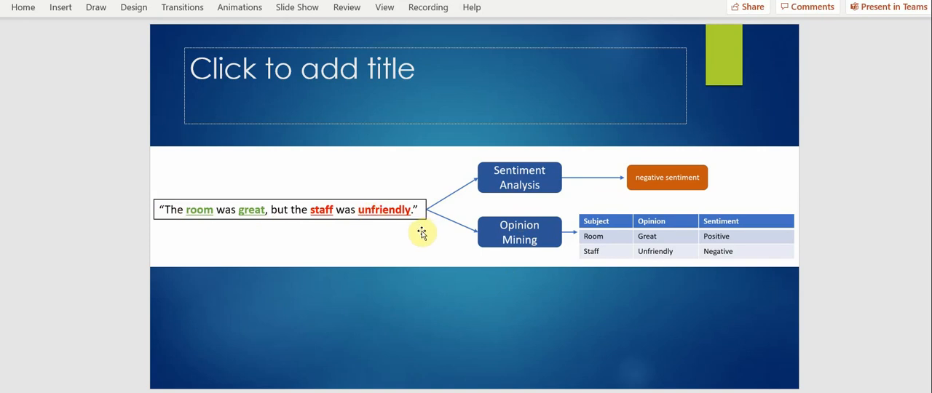
pyautogui.moveTo(395, 242)
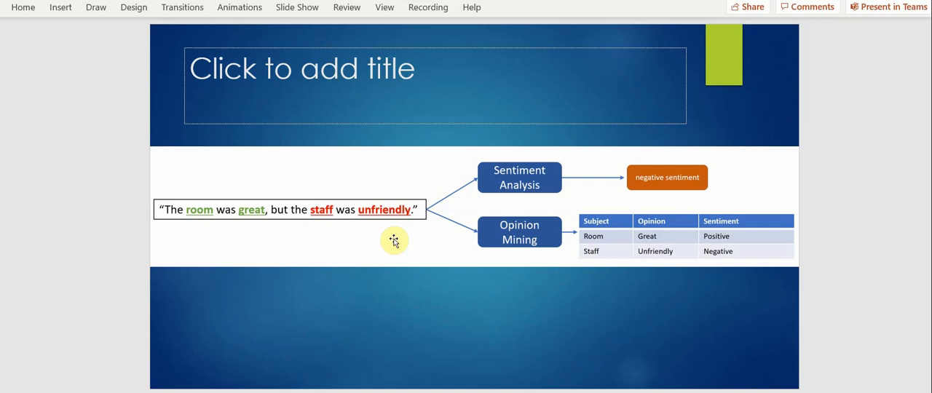
pyautogui.moveTo(343, 261)
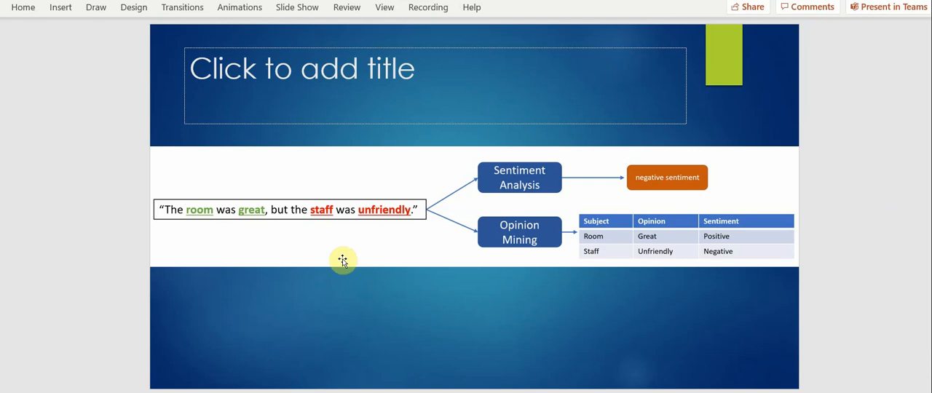
pyautogui.moveTo(341, 260)
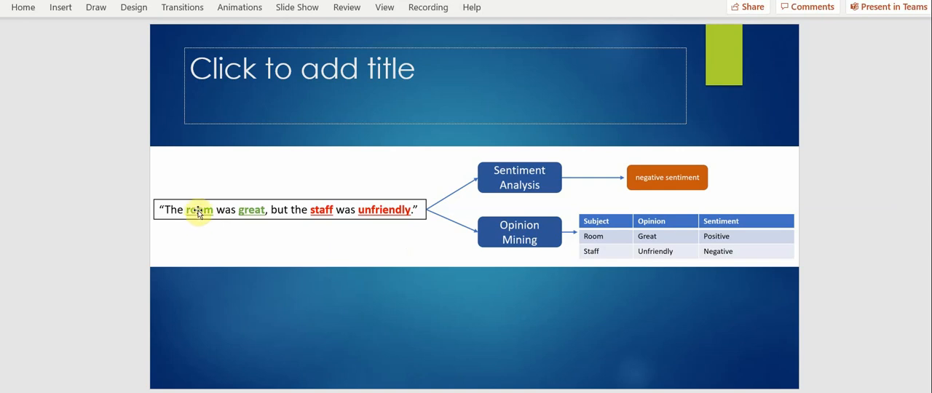
pyautogui.moveTo(603, 239)
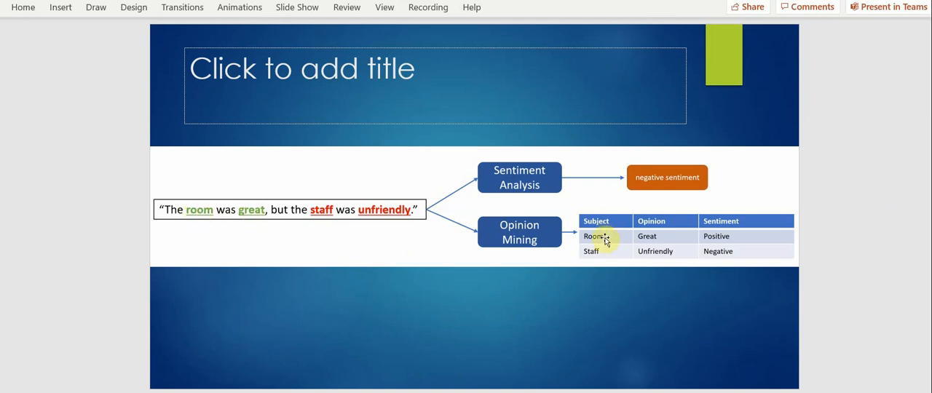
pyautogui.moveTo(667, 236)
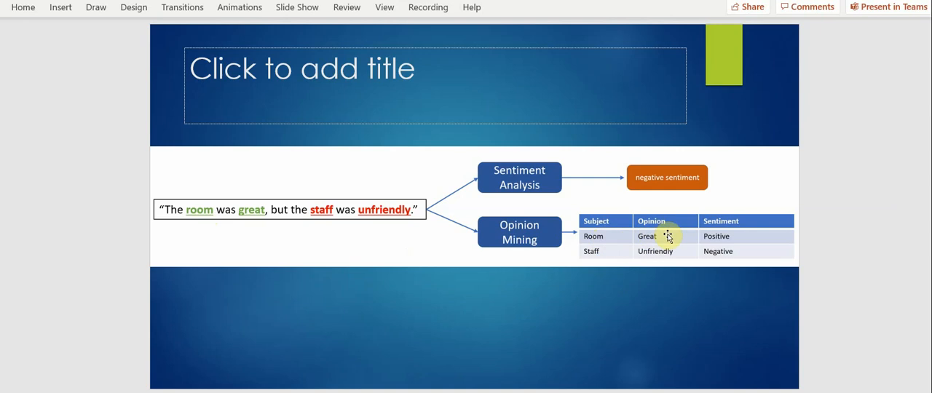
pyautogui.moveTo(630, 250)
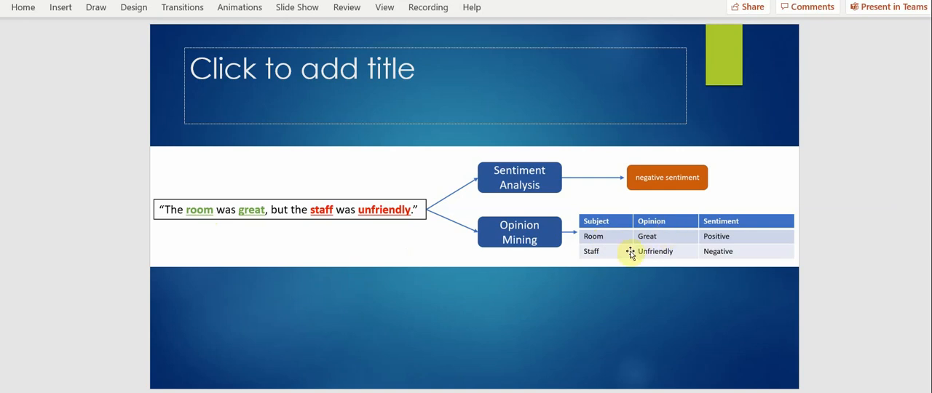
pyautogui.moveTo(670, 254)
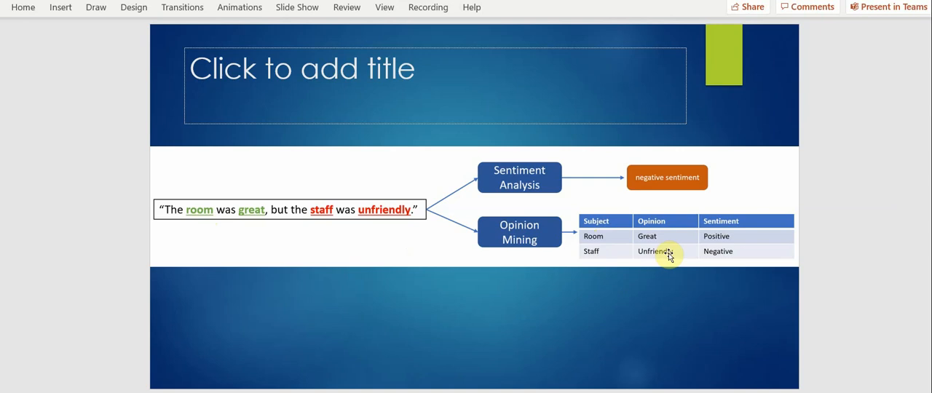
pyautogui.moveTo(422, 360)
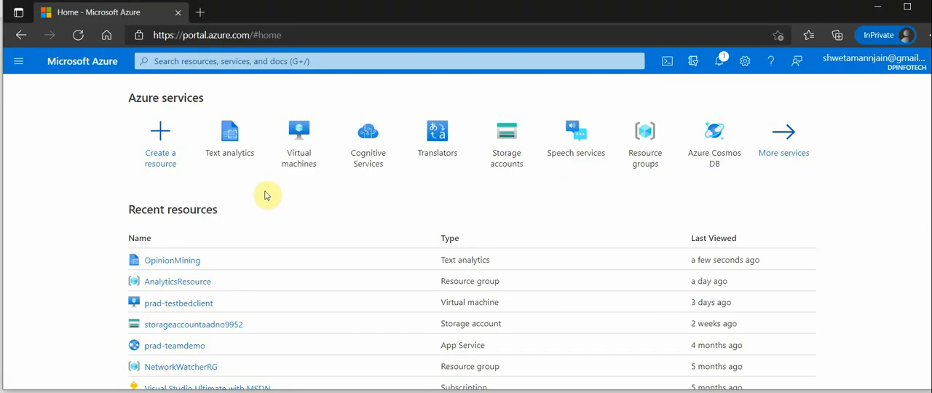
pyautogui.moveTo(230, 138)
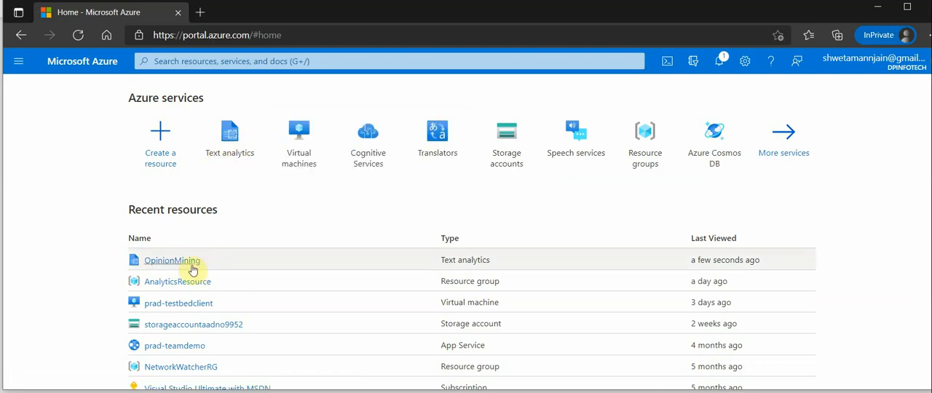
pyautogui.moveTo(175, 265)
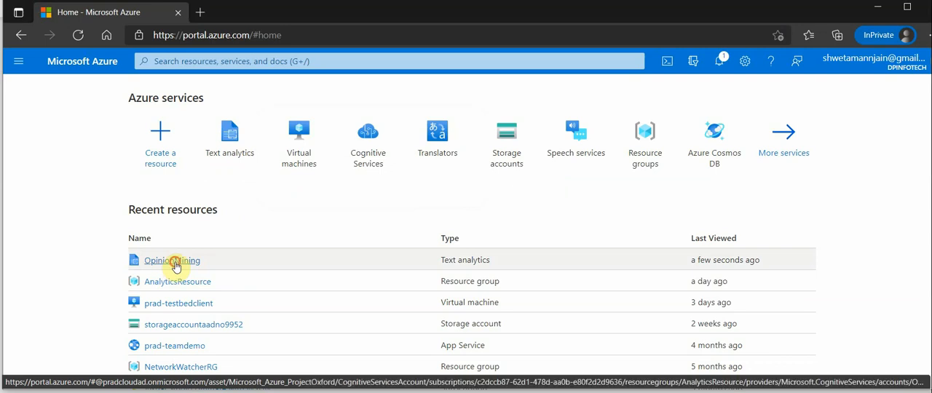
# Step: Show the OpinionMining resource's Keys and Endpoint page with region westus and the endpoint URL
pyautogui.click(172, 259)
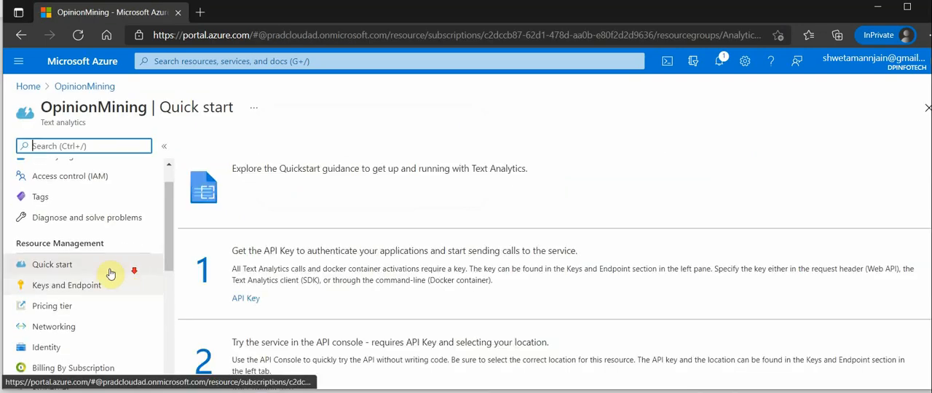
pyautogui.click(67, 285)
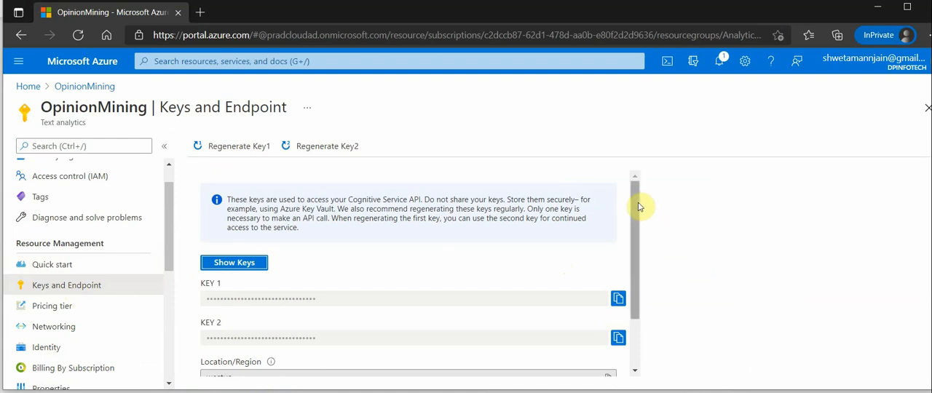
pyautogui.scroll(-3)
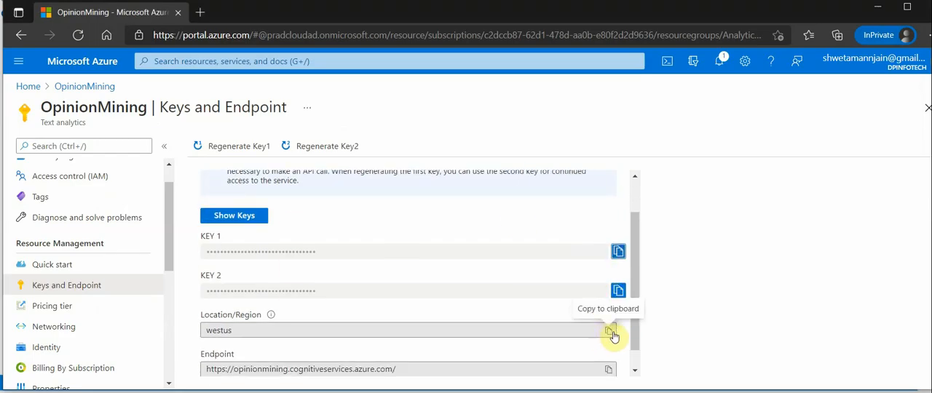
pyautogui.scroll(-3)
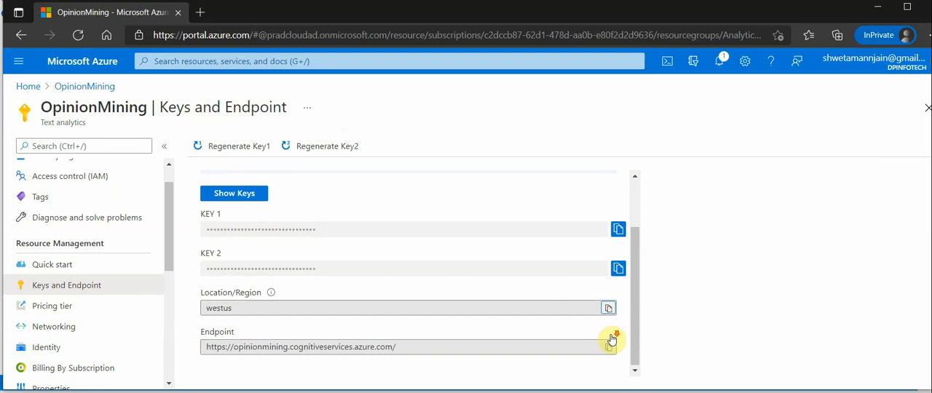
pyautogui.moveTo(612, 348)
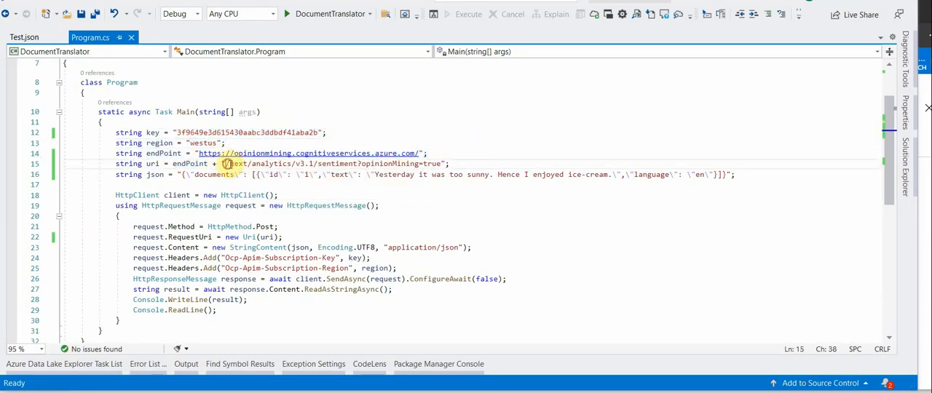
pyautogui.moveTo(226, 163); pyautogui.dragTo(445, 163)
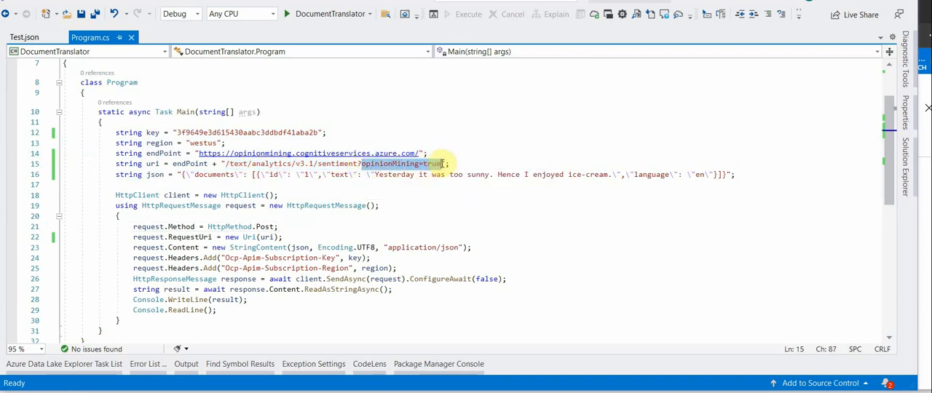
pyautogui.moveTo(437, 163)
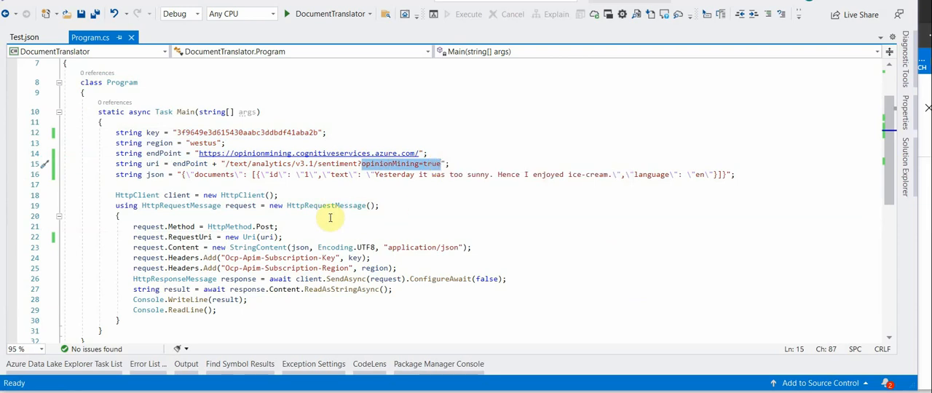
pyautogui.click(443, 201)
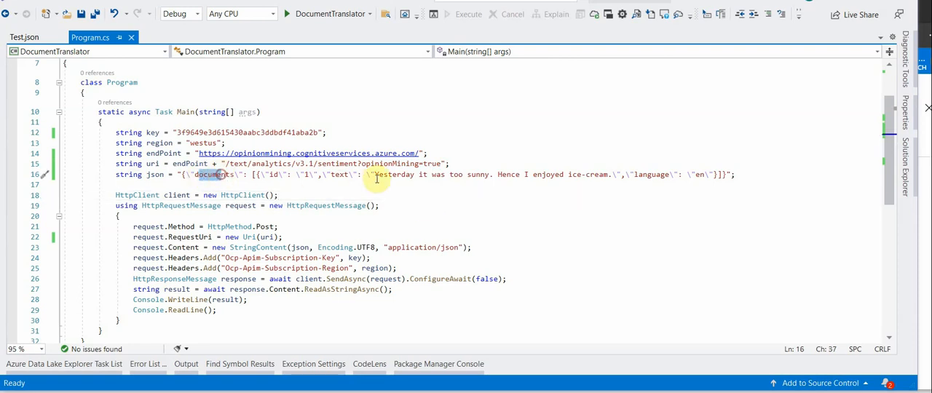
pyautogui.moveTo(372, 175); pyautogui.dragTo(494, 175)
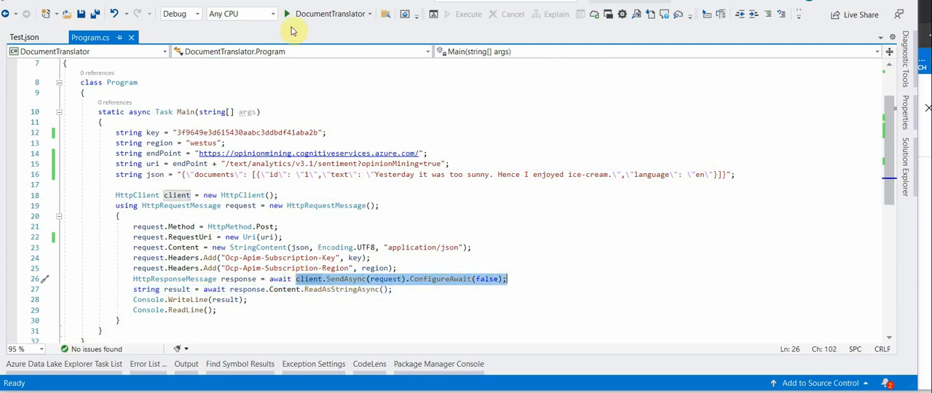
# Step: Run the DocumentTranslator app and highlight the overall positive sentiment and the first sentence's neutral rating in Test.json
pyautogui.click(288, 14)
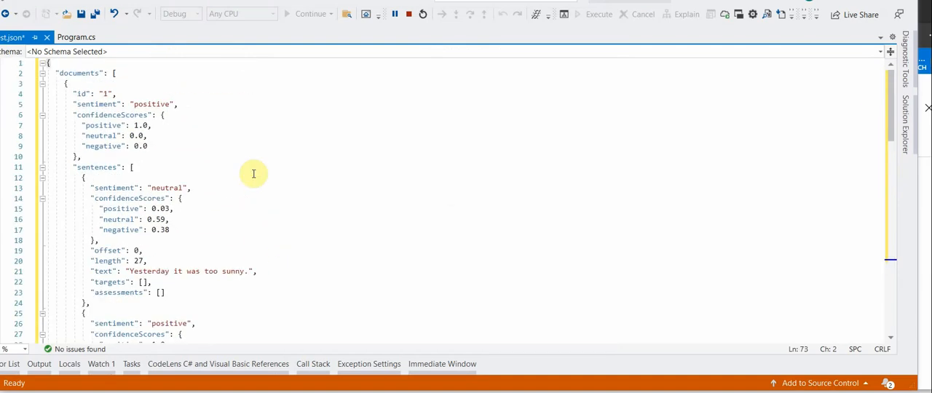
pyautogui.scroll(-3)
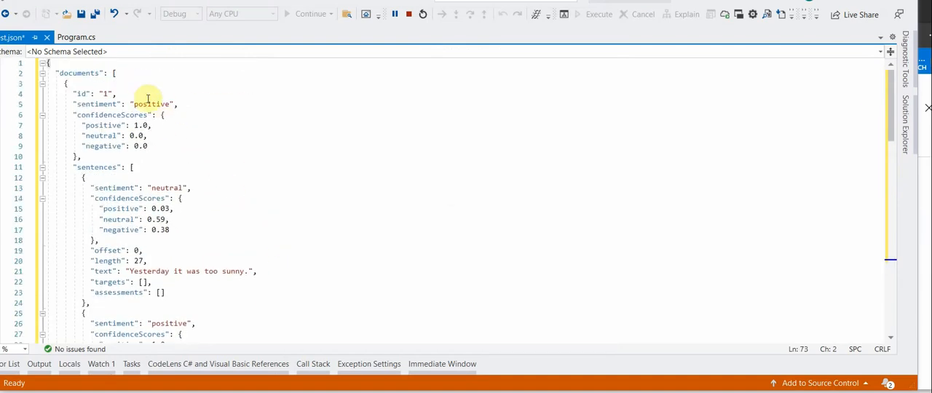
pyautogui.doubleClick(151, 104)
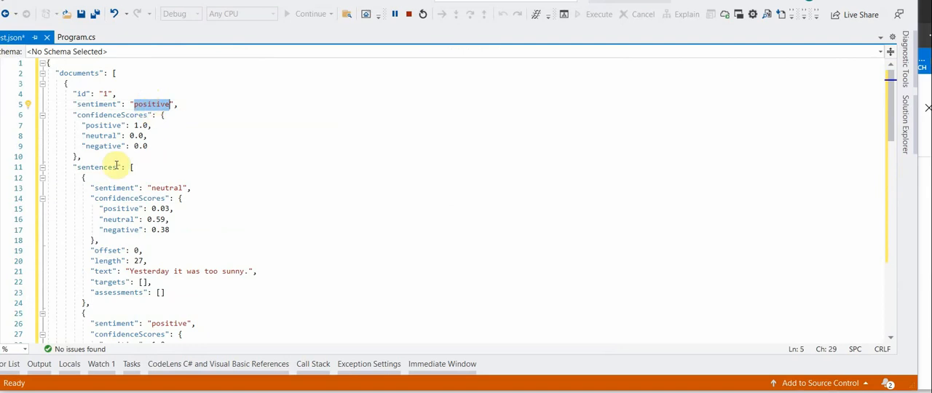
pyautogui.scroll(-3)
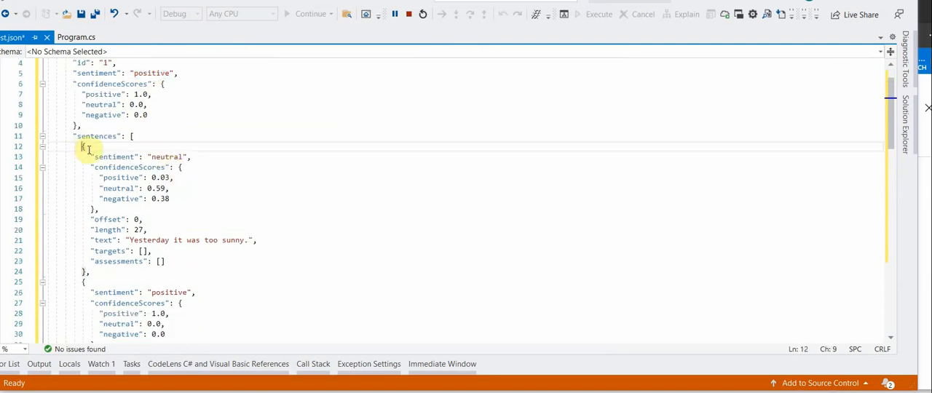
pyautogui.scroll(-3)
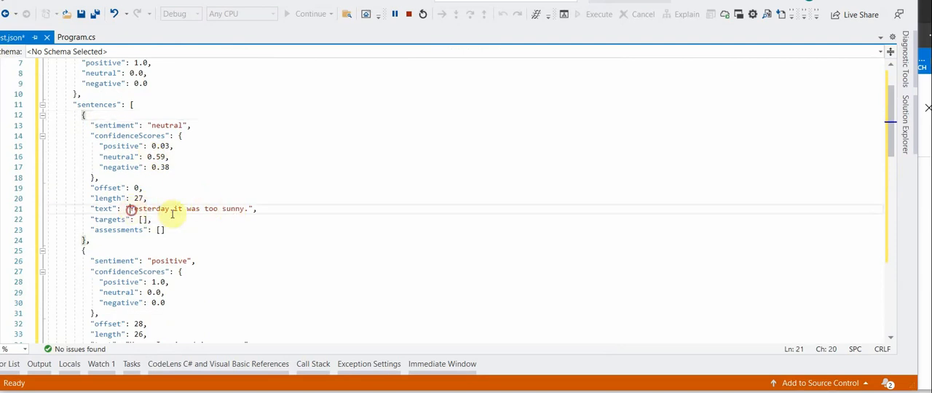
pyautogui.moveTo(128, 209); pyautogui.dragTo(257, 209)
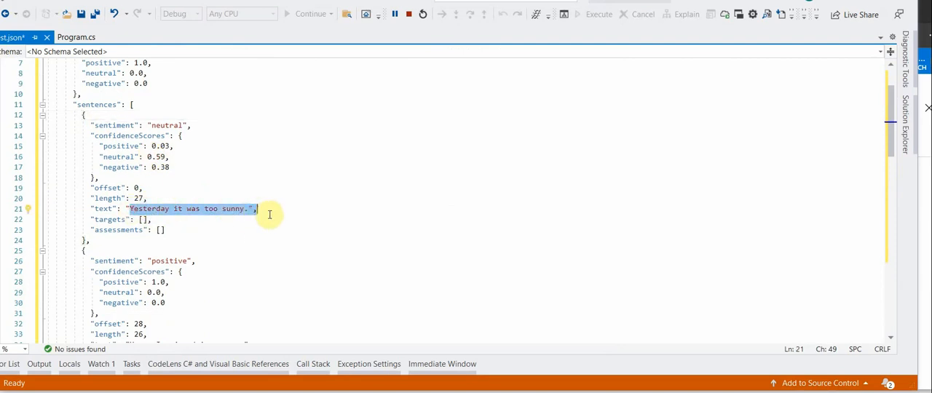
pyautogui.moveTo(298, 213)
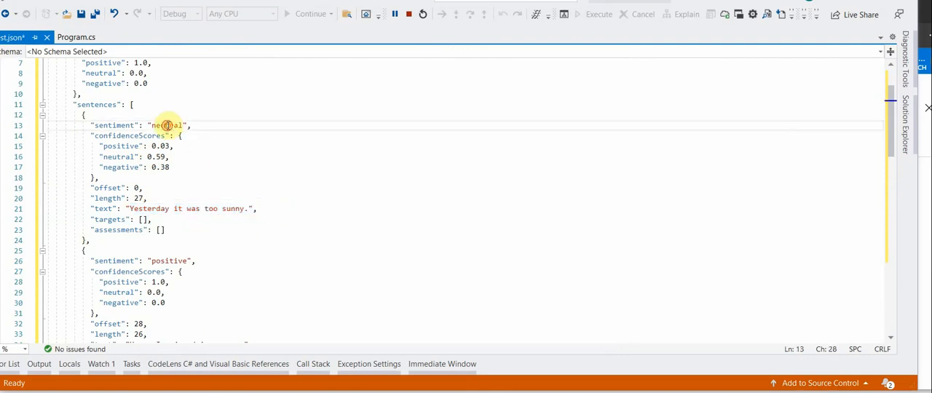
pyautogui.doubleClick(166, 125)
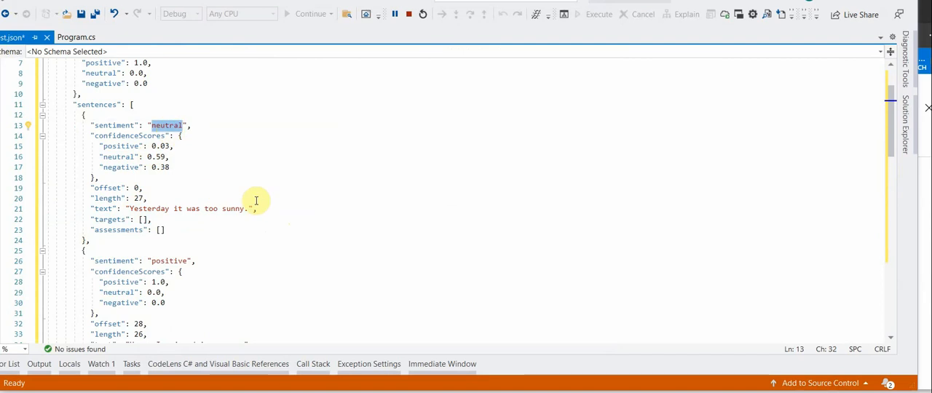
# Step: Highlight the second sentence's positive score and review the ice-cream target and enjoyed assessment
pyautogui.scroll(-3)
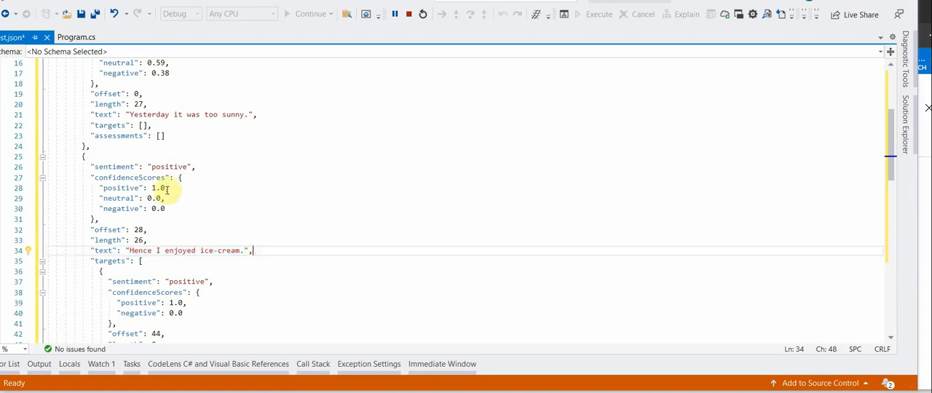
pyautogui.doubleClick(169, 166)
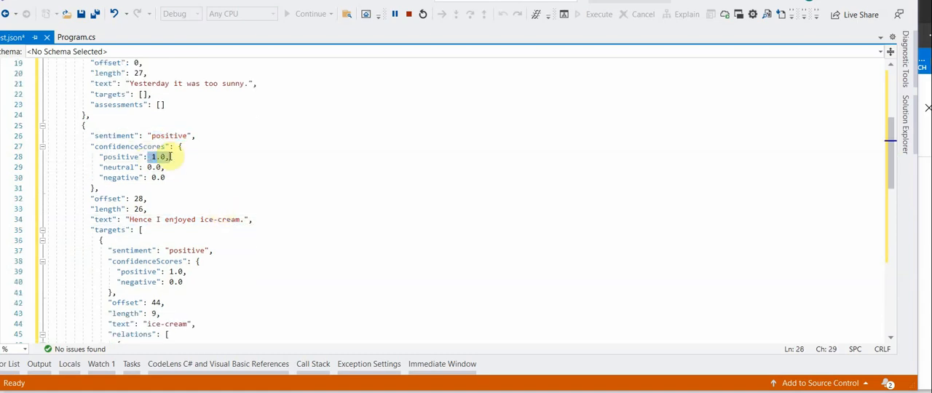
pyautogui.scroll(-3)
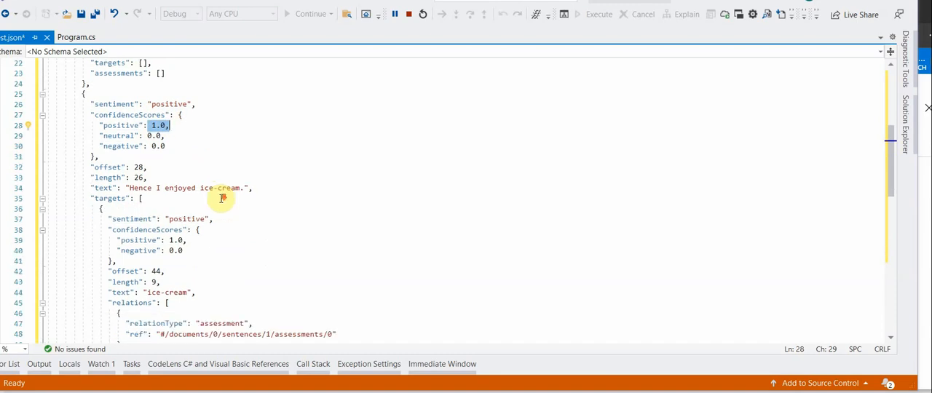
pyautogui.scroll(-3)
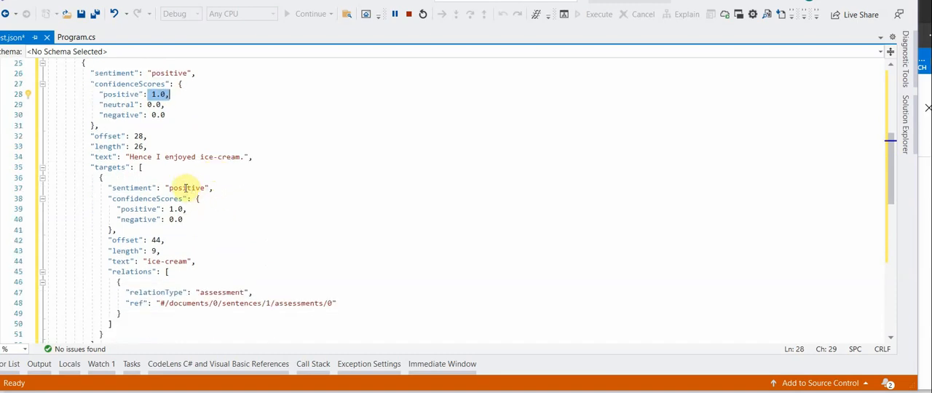
pyautogui.moveTo(247, 214)
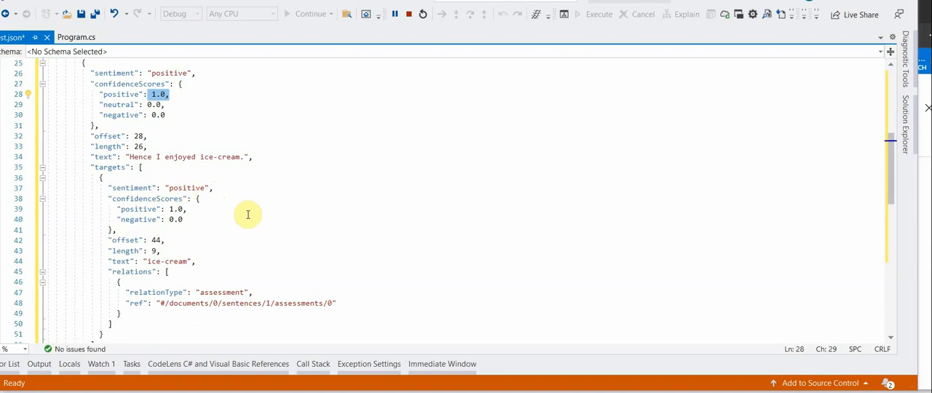
pyautogui.scroll(-3)
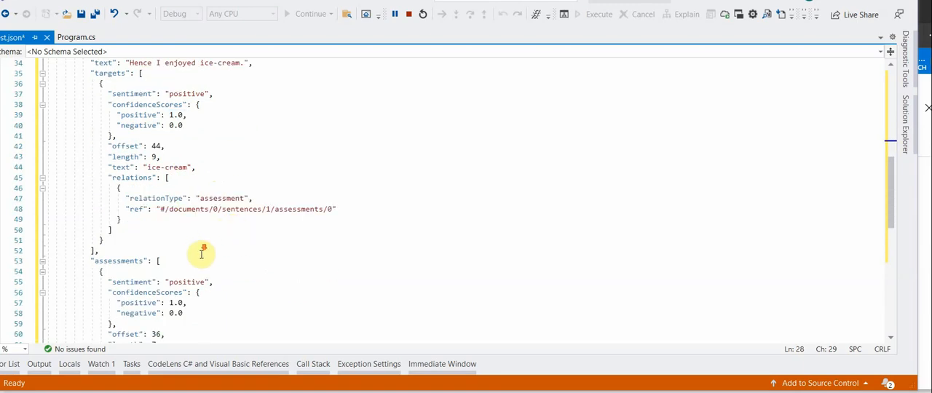
pyautogui.scroll(-3)
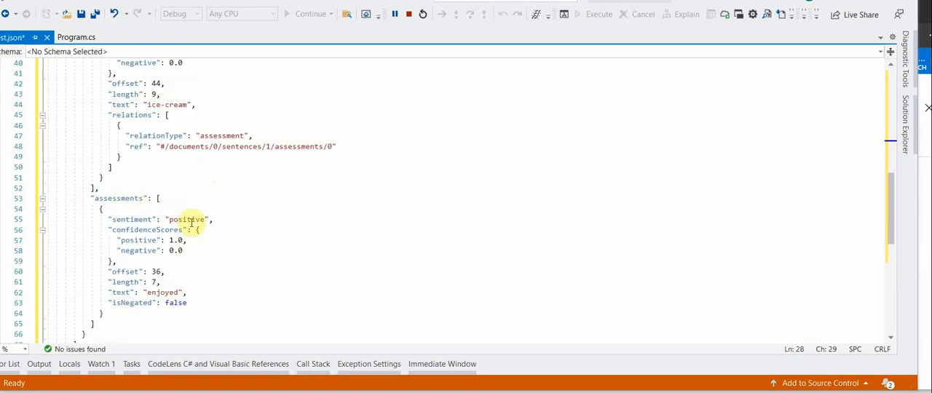
pyautogui.click(162, 293)
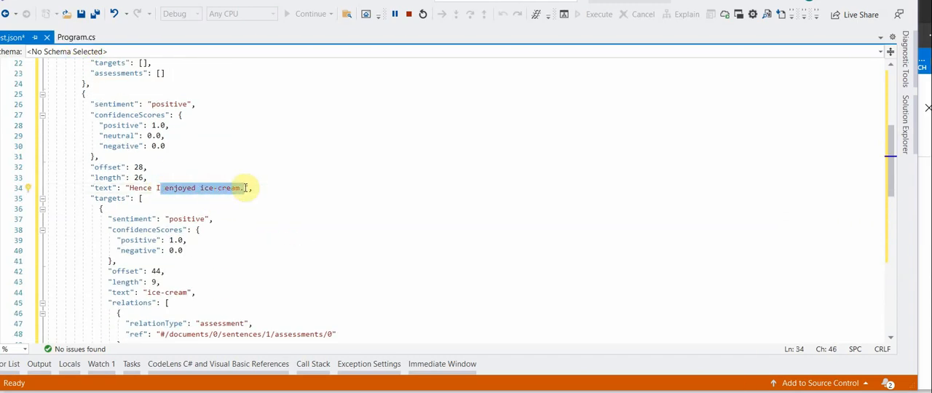
pyautogui.scroll(3)
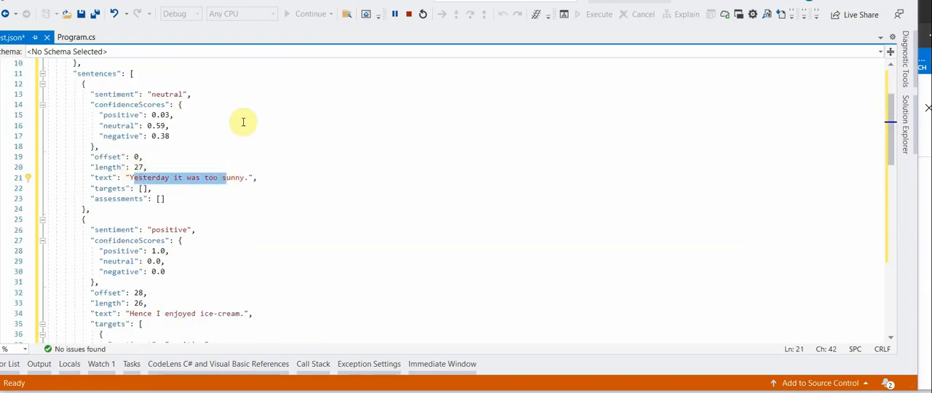
pyautogui.moveTo(405, 14)
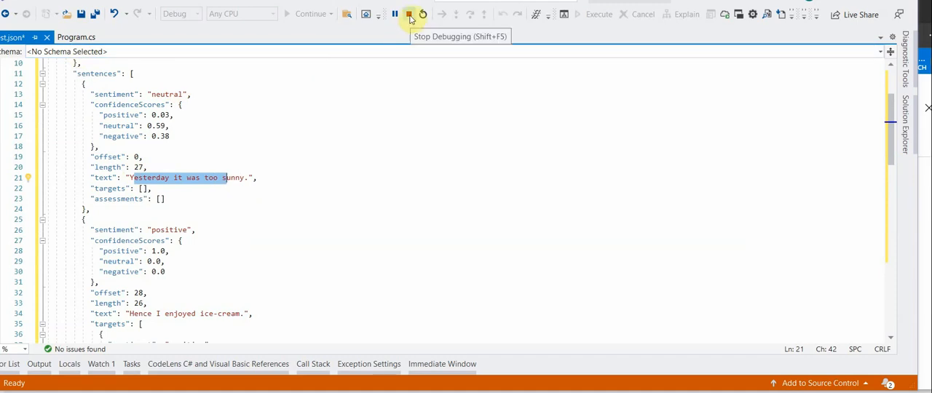
# Step: Edit the second input sentence in Program.cs to 'I hate ice-cream.' and rerun the app
pyautogui.click(402, 15)
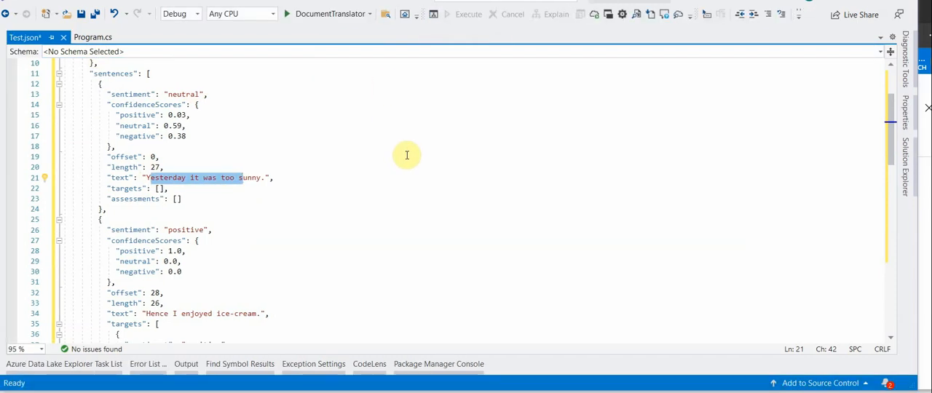
pyautogui.click(90, 37)
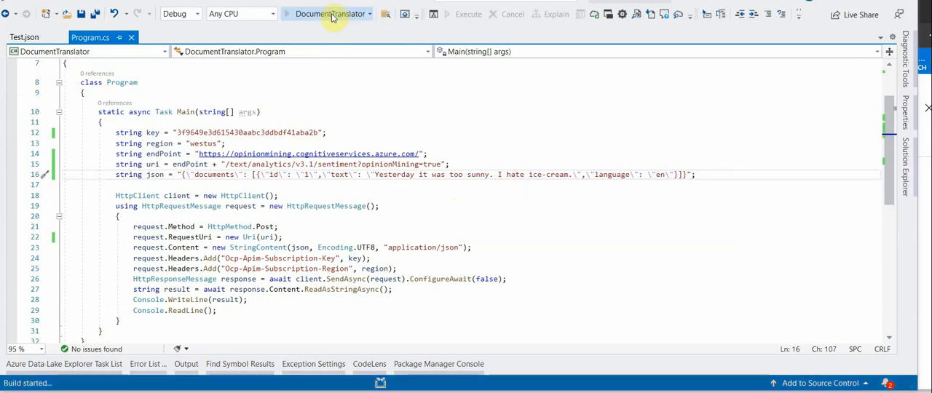
pyautogui.moveTo(297, 175)
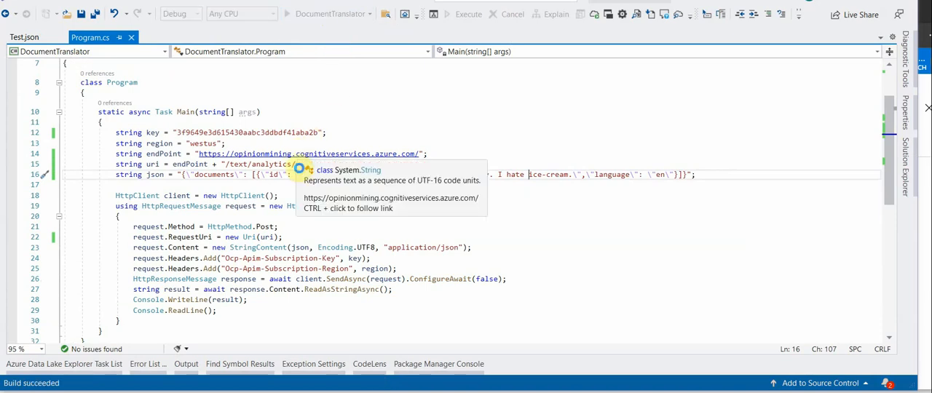
pyautogui.click(464, 15)
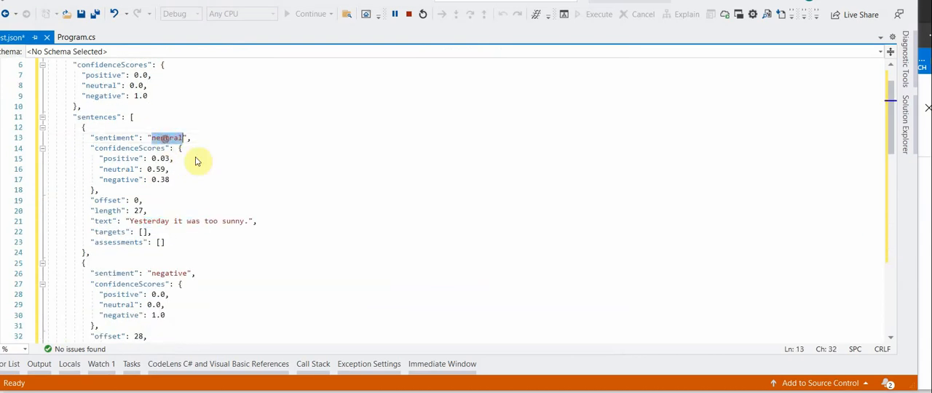
# Step: Highlight the second sentence's negative sentiment, the 0.98 negative assessment score and the word hate
pyautogui.scroll(-3)
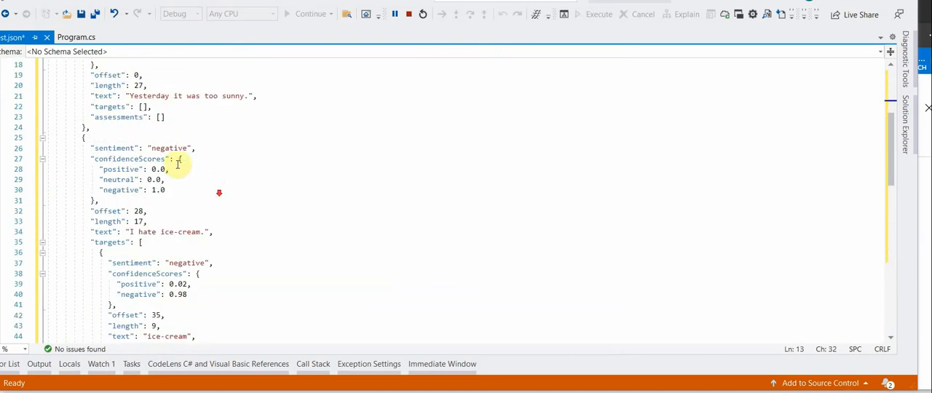
pyautogui.doubleClick(169, 149)
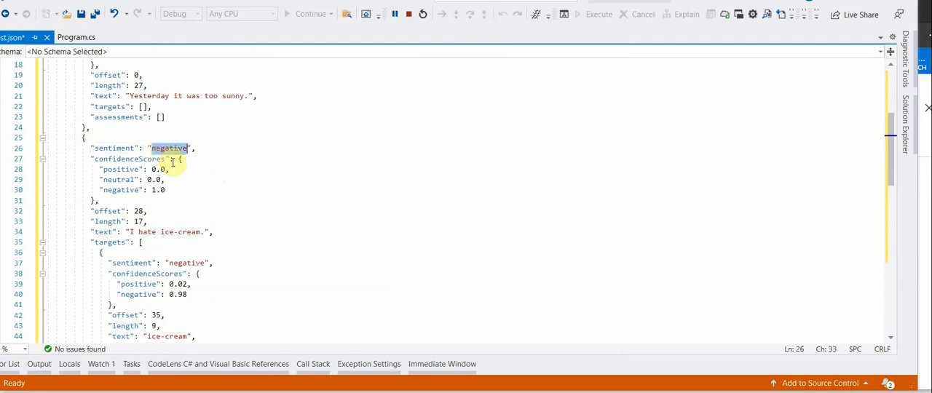
pyautogui.moveTo(256, 181)
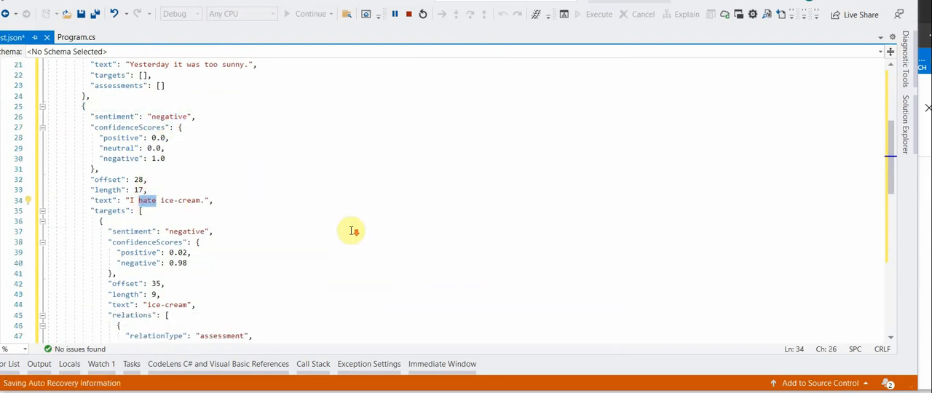
pyautogui.scroll(-3)
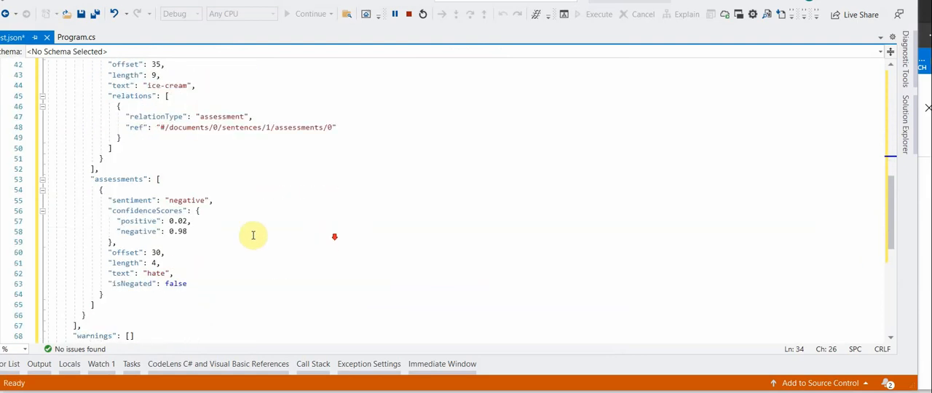
pyautogui.doubleClick(158, 274)
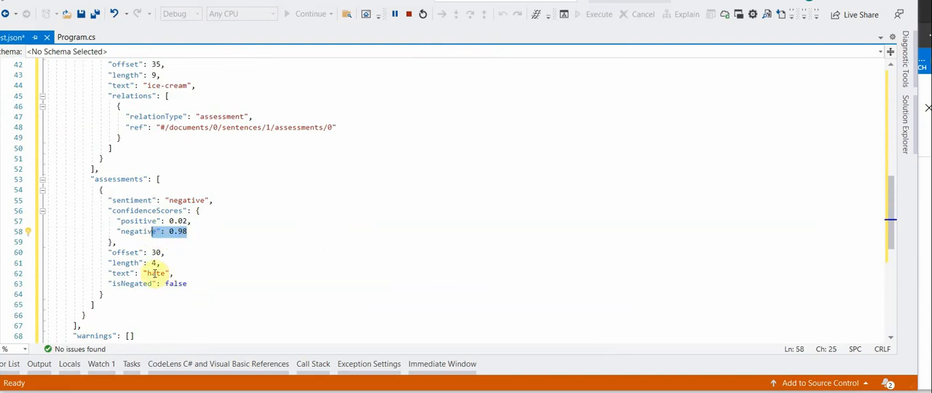
pyautogui.doubleClick(154, 274)
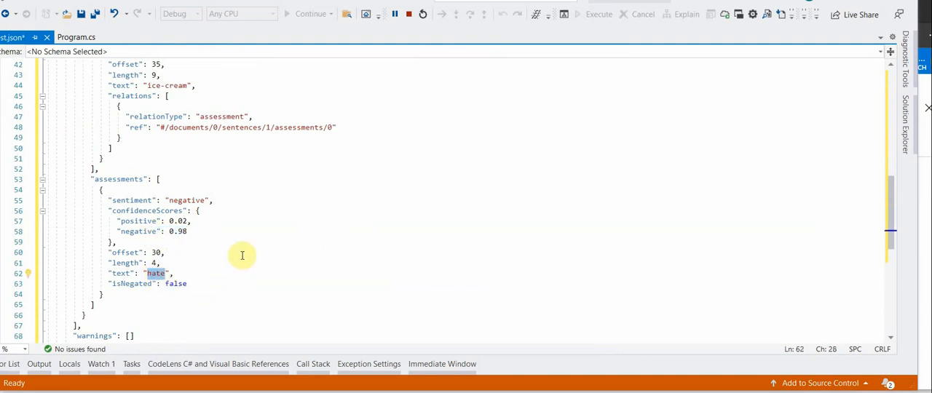
pyautogui.moveTo(405, 70)
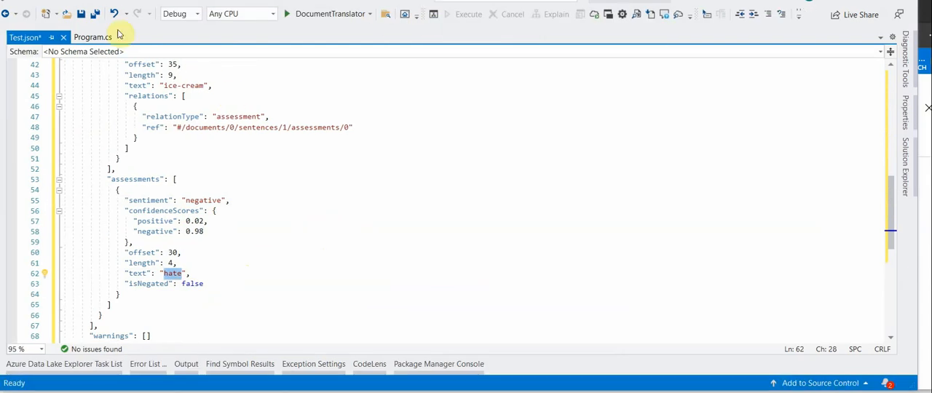
# Step: Edit the second sentence in Program.cs to 'I don't hate ice-cream.' and rerun the app
pyautogui.click(95, 36)
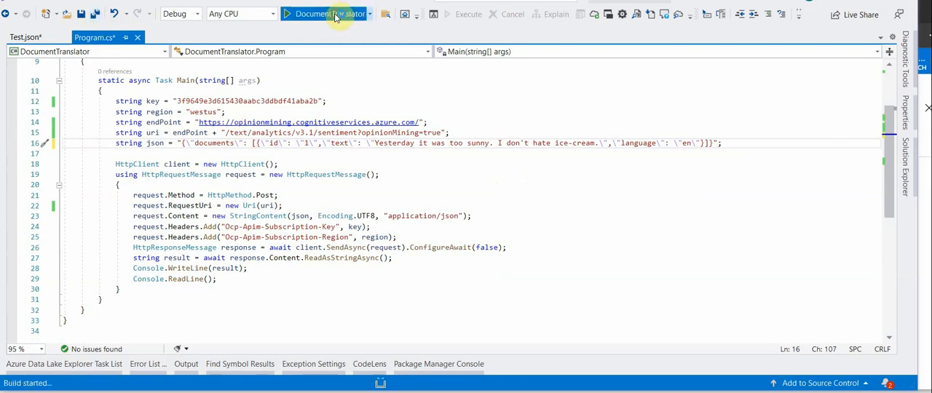
pyautogui.click(326, 14)
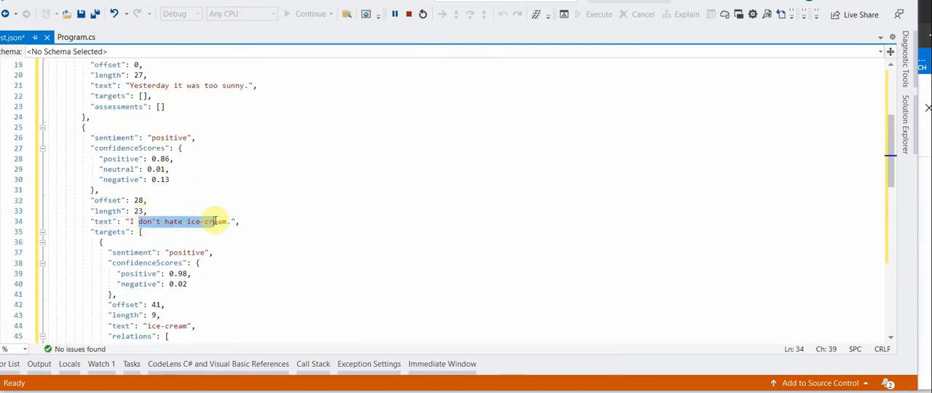
# Step: Highlight the hate assessment, now positive at 0.98 with isNegated set to true
pyautogui.scroll(-3)
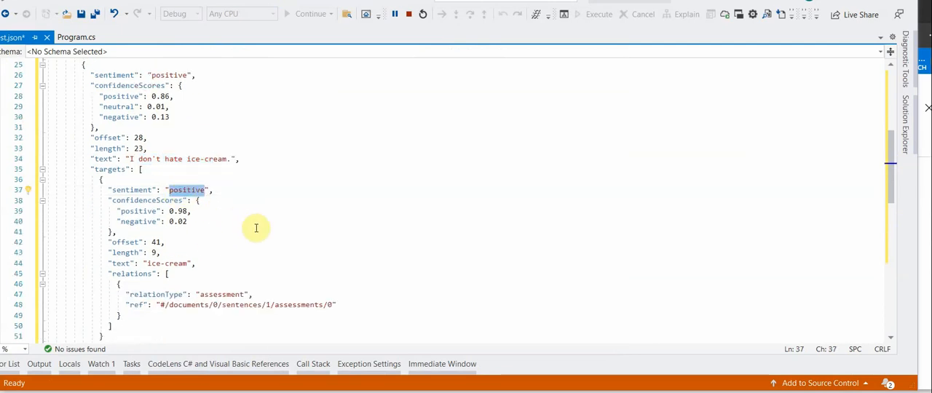
pyautogui.scroll(-3)
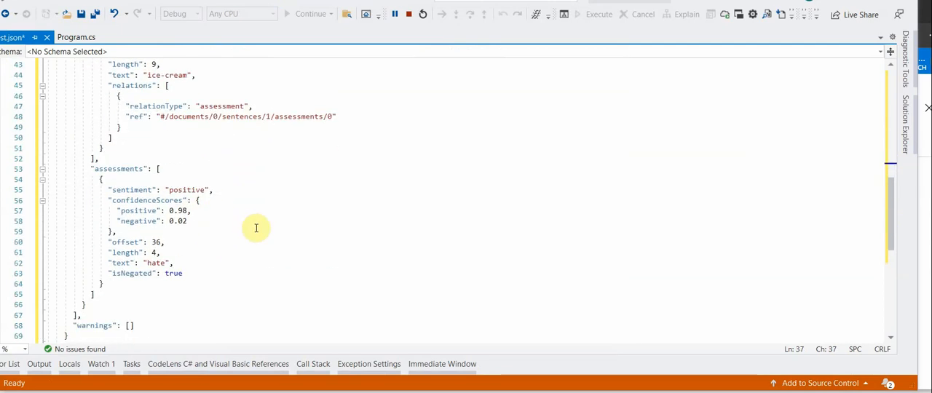
pyautogui.doubleClick(156, 263)
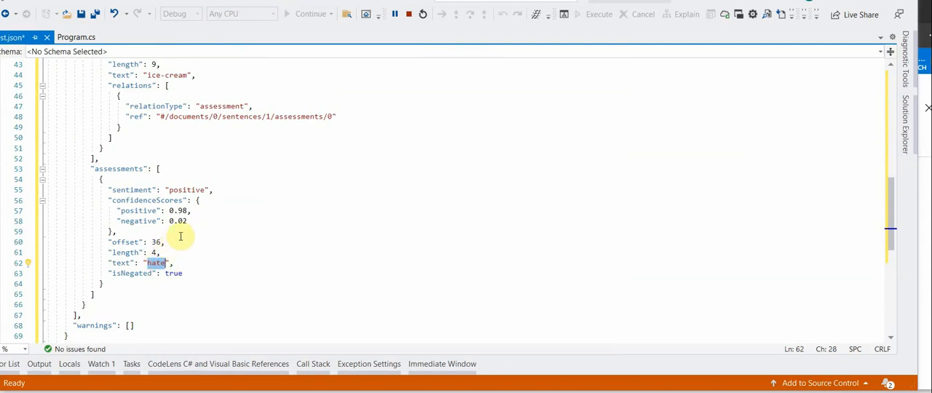
pyautogui.moveTo(191, 265)
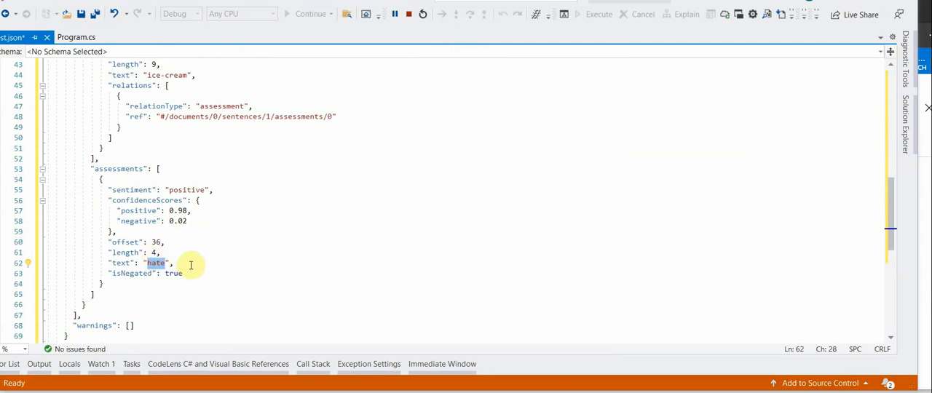
pyautogui.moveTo(219, 257)
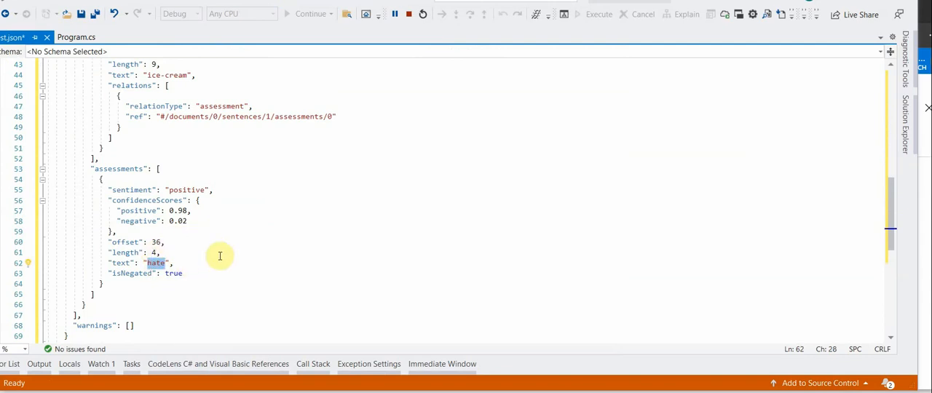
pyautogui.moveTo(201, 263)
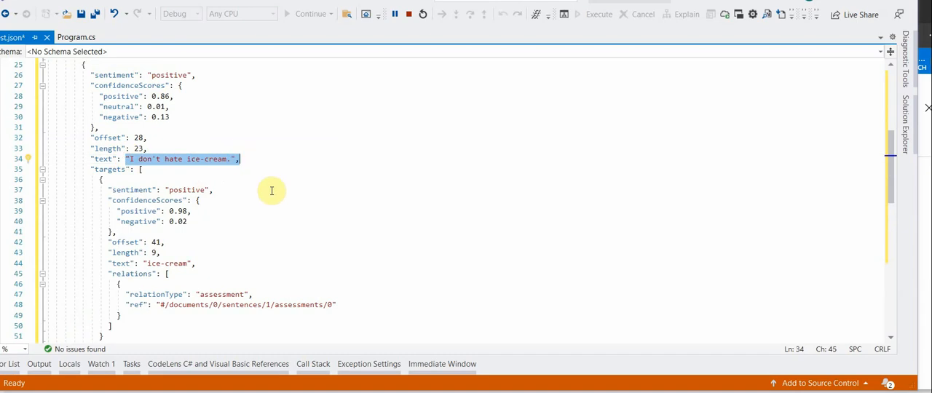
pyautogui.moveTo(394, 118)
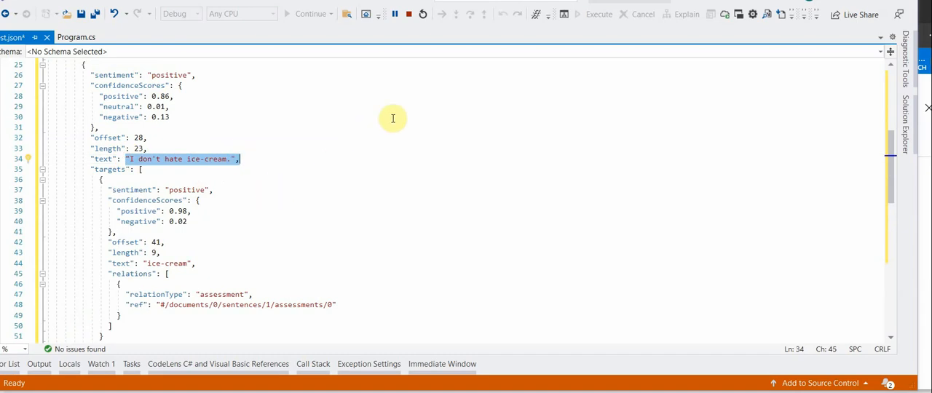
pyautogui.moveTo(436, 182)
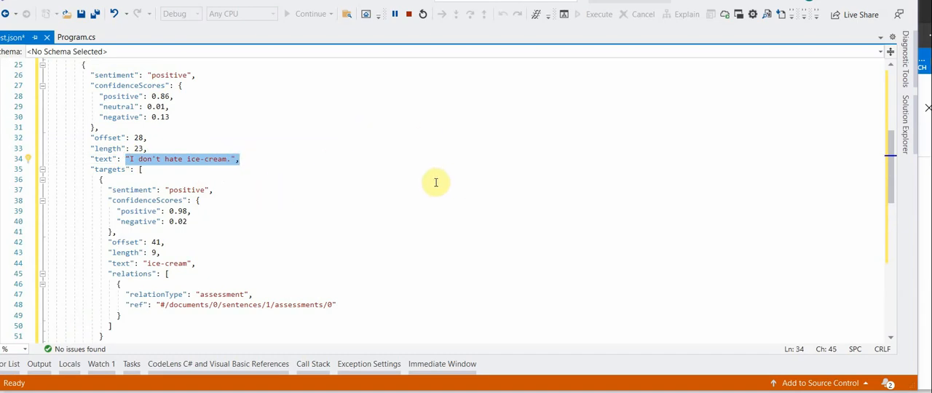
pyautogui.moveTo(373, 177)
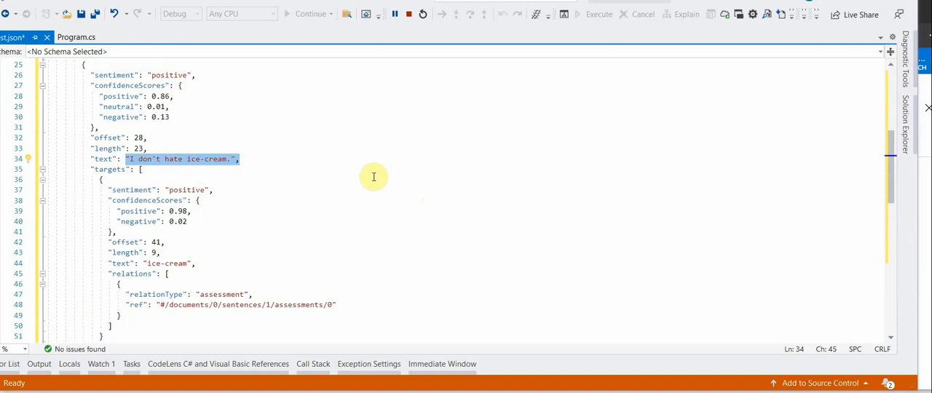
pyautogui.moveTo(382, 201)
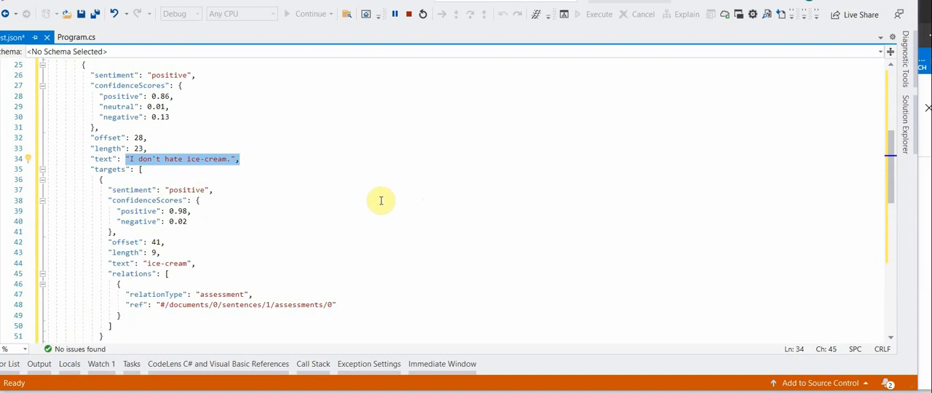